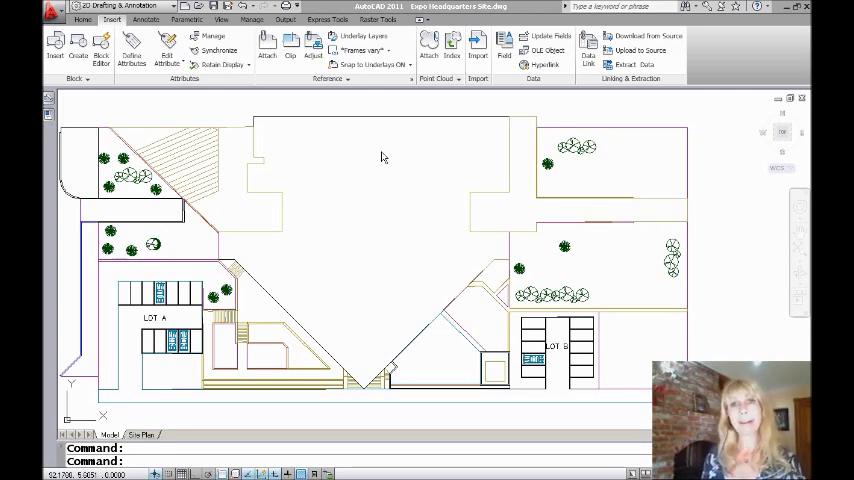
pyautogui.moveTo(390, 132)
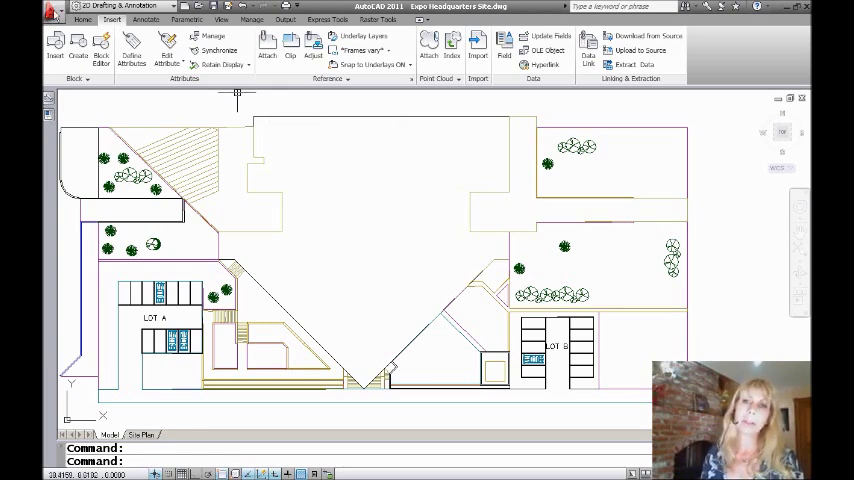
# Start a DGN export of the site drawing from the Application menu's Export list.
pyautogui.click(44, 12)
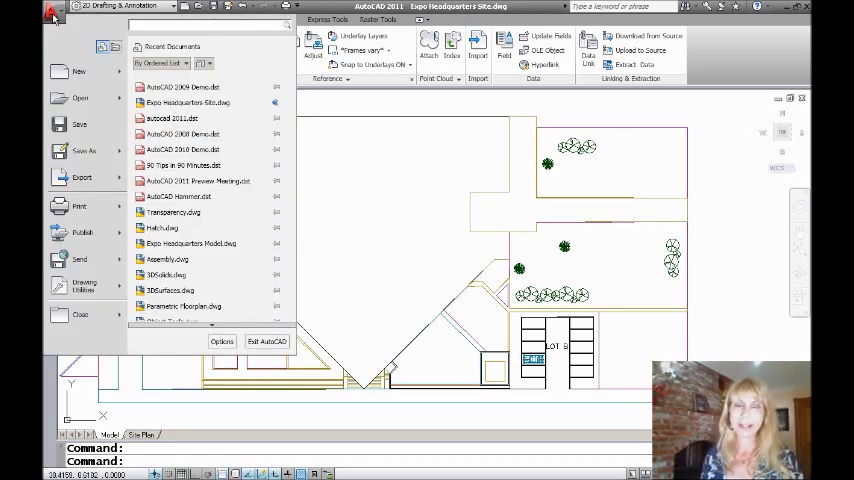
pyautogui.moveTo(80, 124)
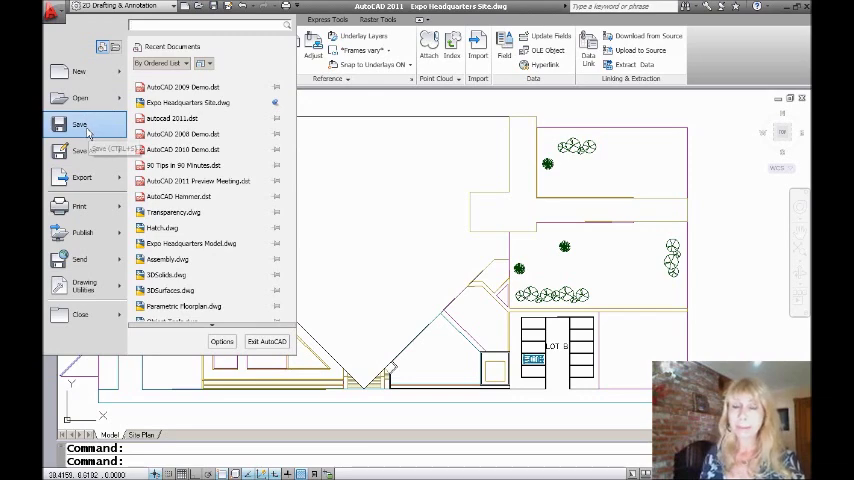
pyautogui.click(76, 176)
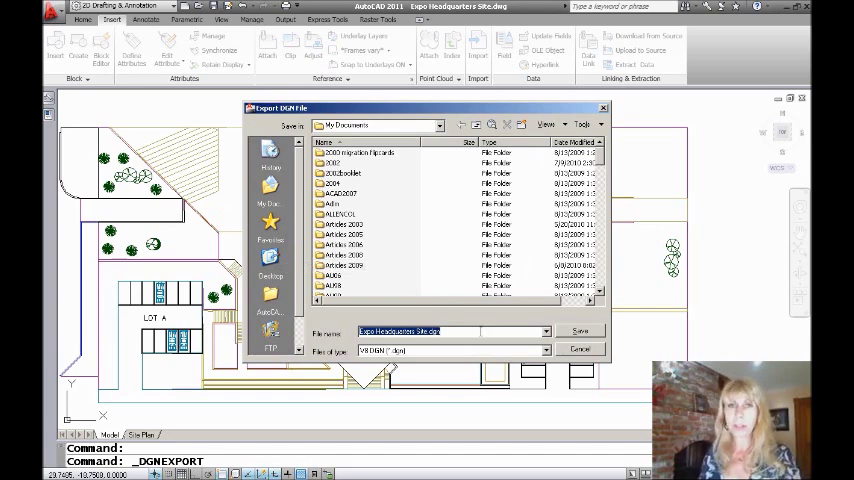
pyautogui.moveTo(476, 332)
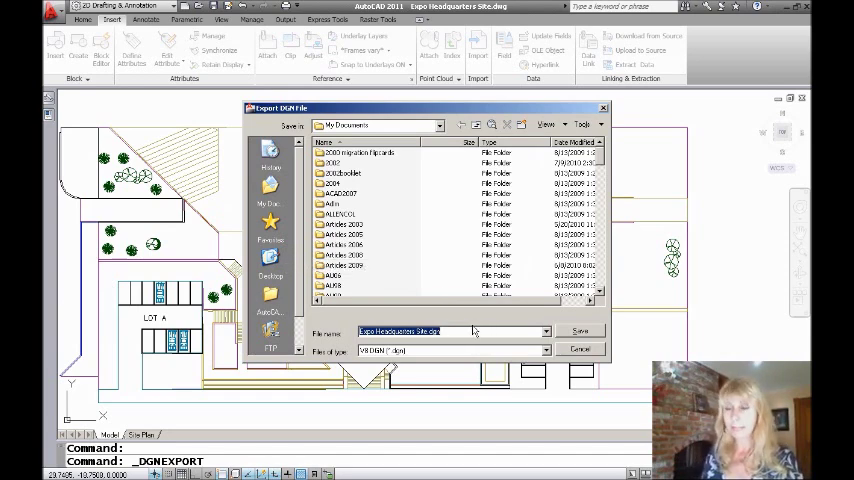
# Accept the DGN file name and location to reach the Export DGN Settings options.
pyautogui.click(580, 332)
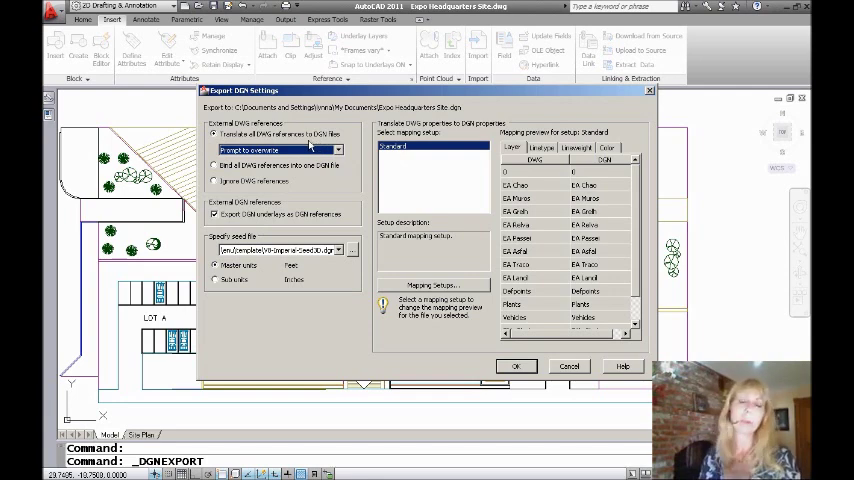
pyautogui.moveTo(300, 136)
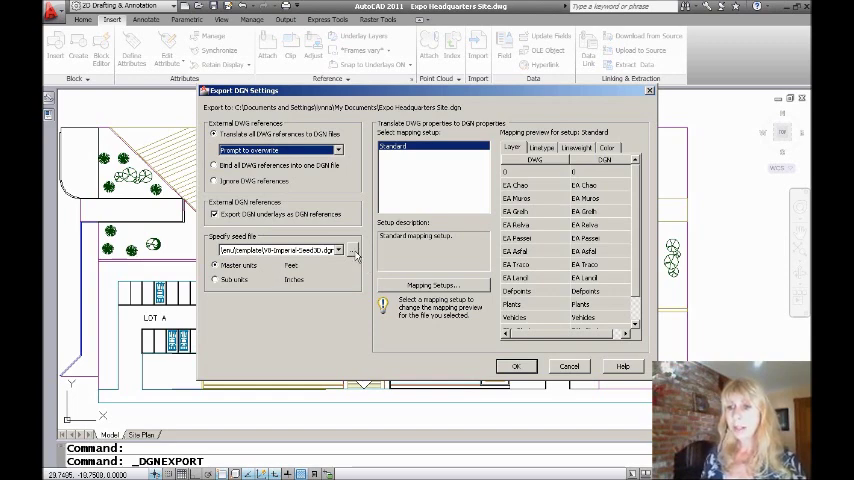
pyautogui.click(352, 250)
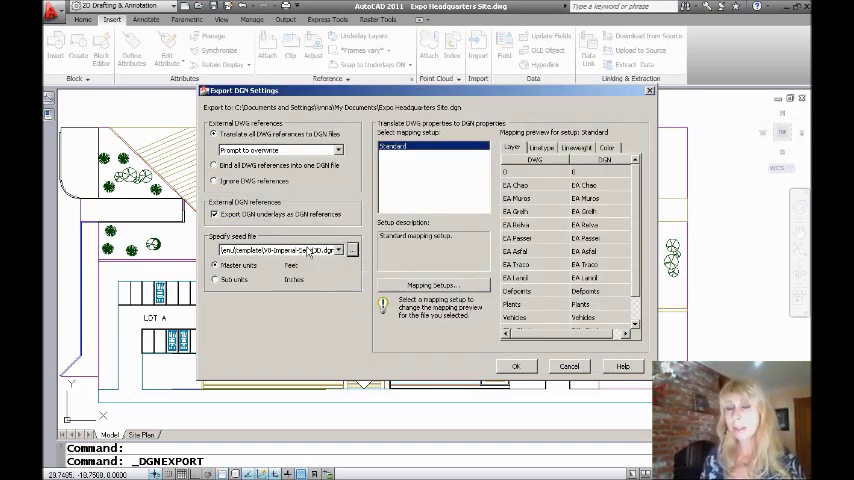
pyautogui.moveTo(290, 248)
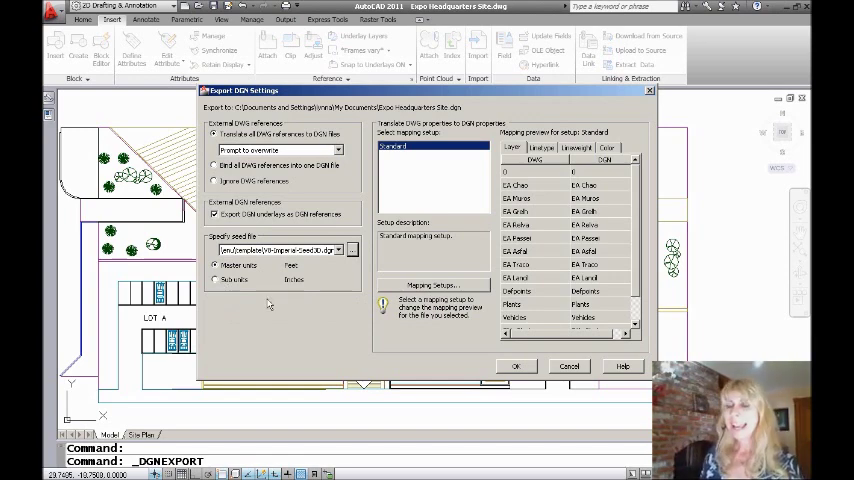
pyautogui.moveTo(428, 284)
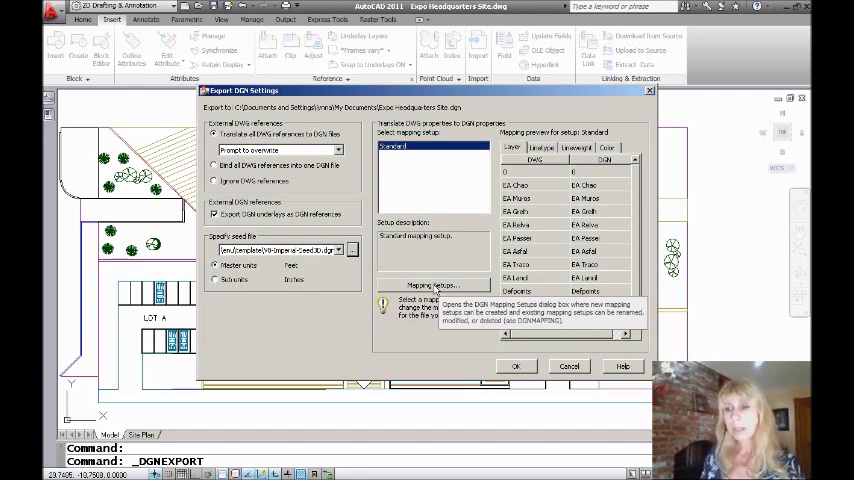
# Create a new mapping setup based on Standard and continue into its editor.
pyautogui.click(432, 284)
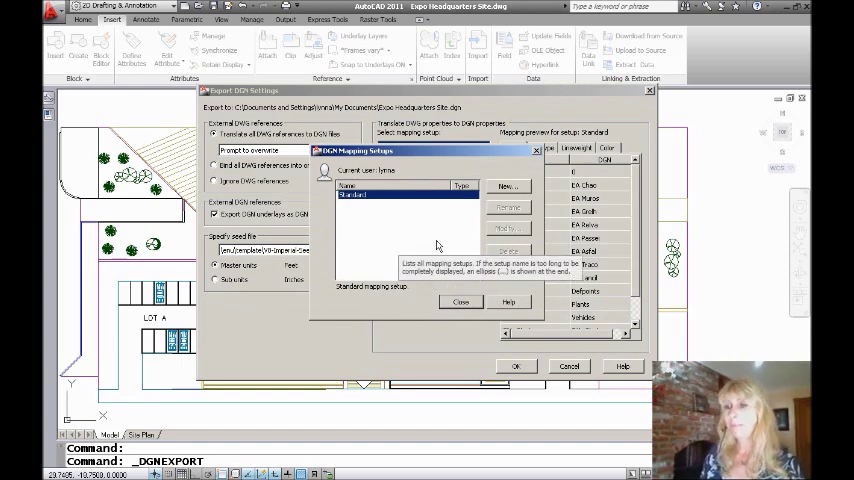
pyautogui.click(508, 188)
pyautogui.write('Expo')
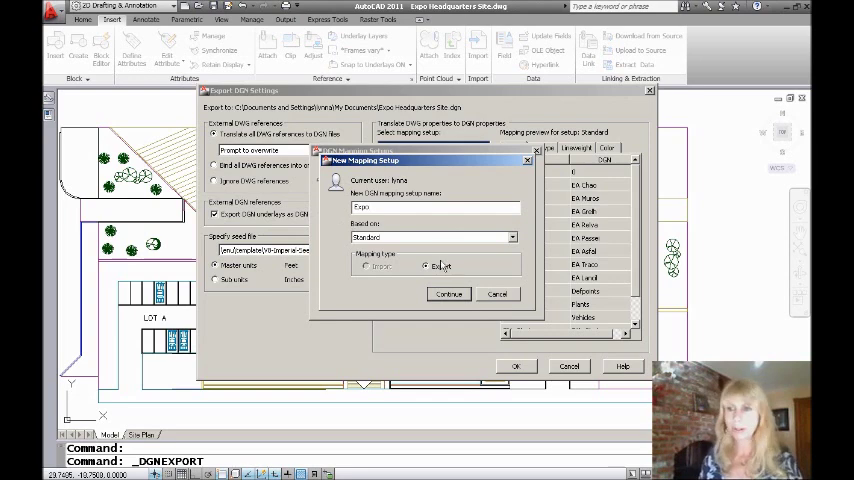
pyautogui.click(448, 292)
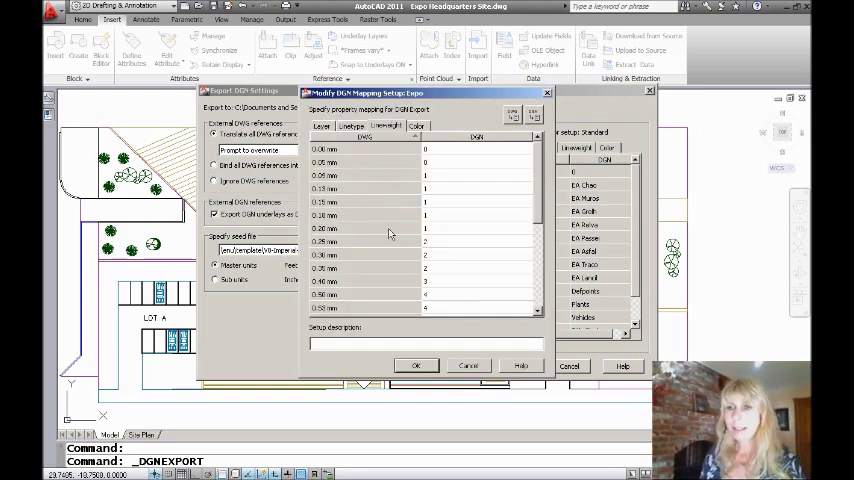
# Switch the mapping editor to the Layer list and begin editing the first layer's DGN level.
pyautogui.click(322, 126)
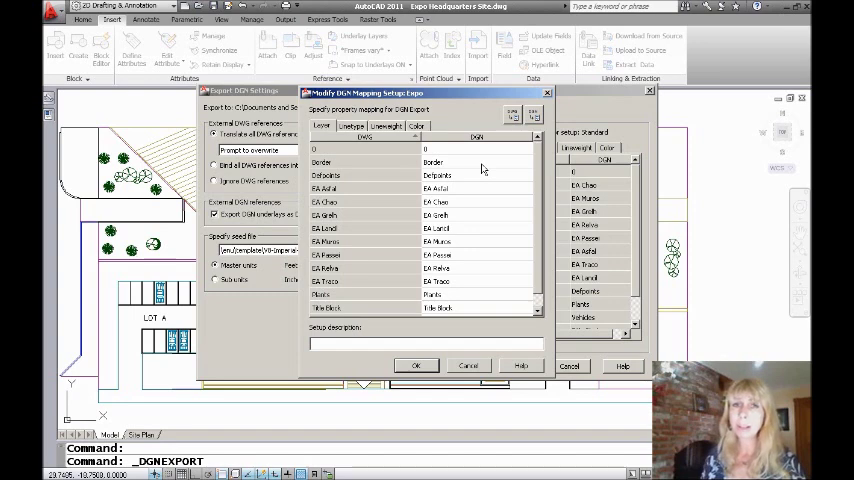
pyautogui.click(470, 162)
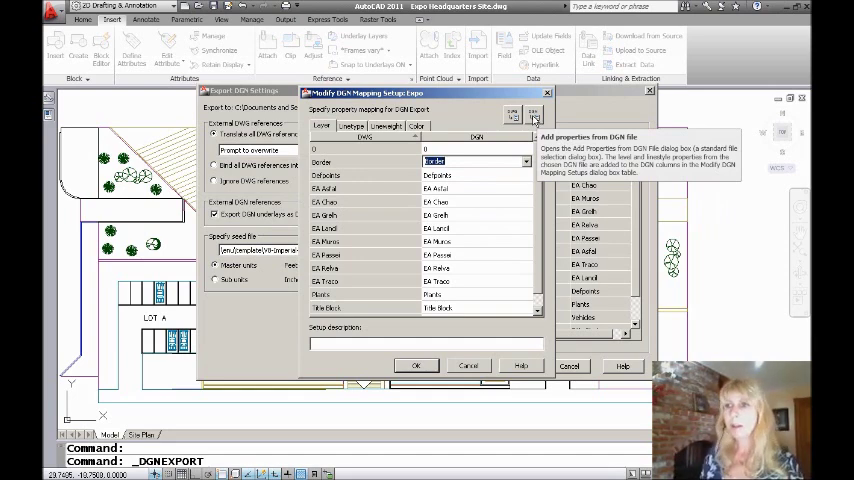
# Import level names from an existing DGN file into the level choices.
pyautogui.click(532, 112)
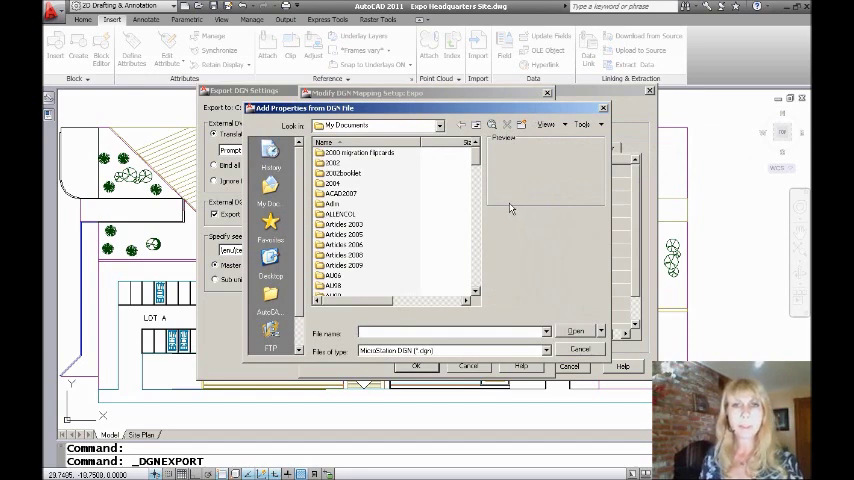
pyautogui.moveTo(488, 180)
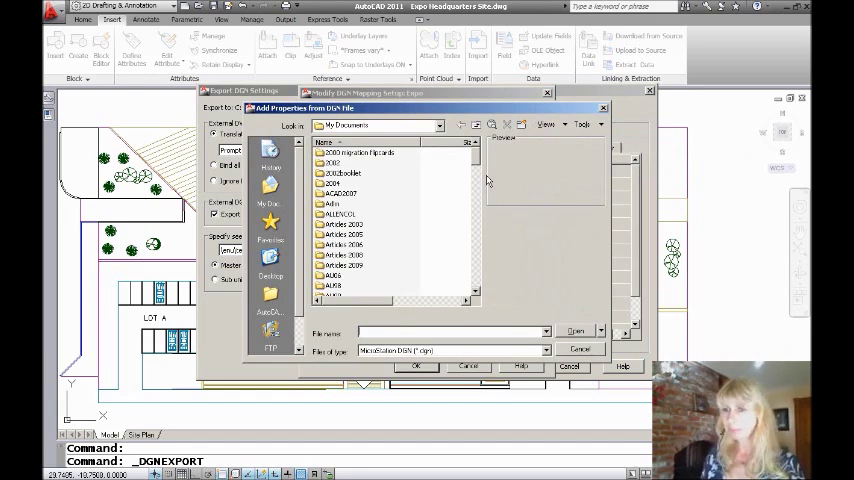
pyautogui.scroll(-3)
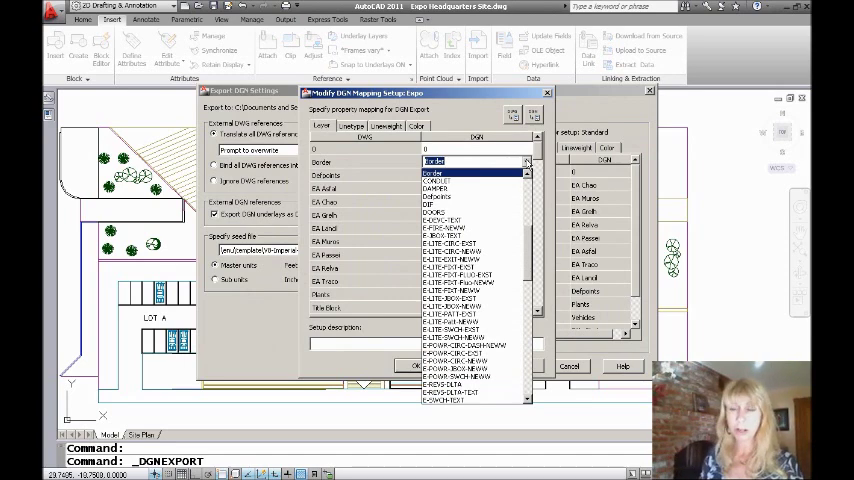
# Assign one of the imported DGN levels to a drawing layer.
pyautogui.click(450, 228)
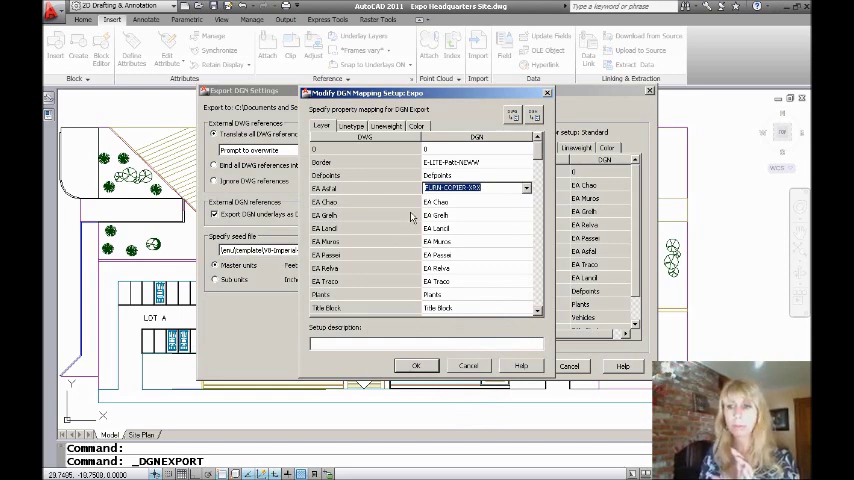
pyautogui.moveTo(412, 210)
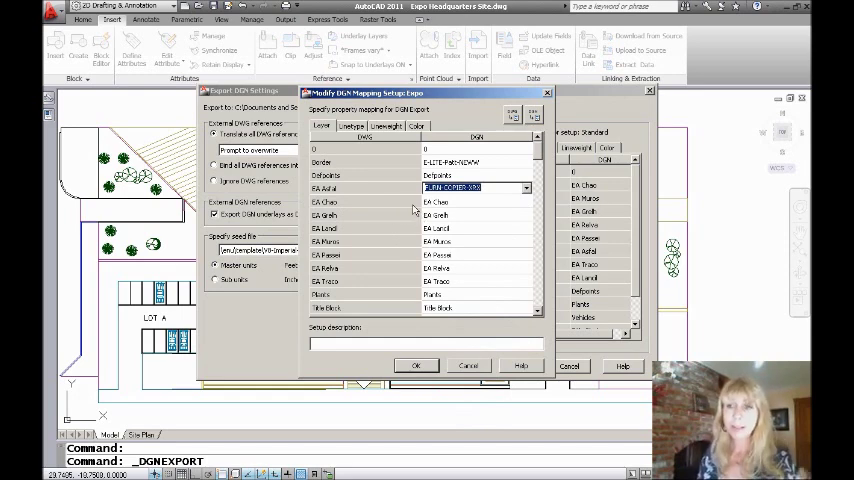
pyautogui.moveTo(400, 204)
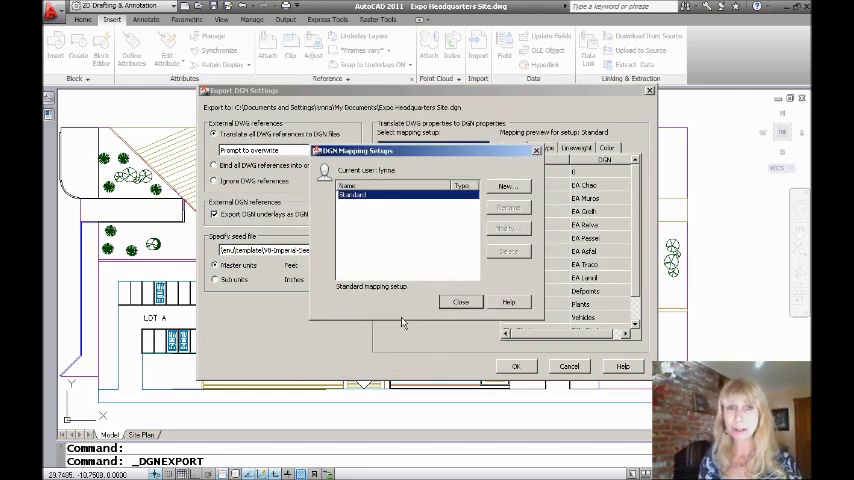
# Close the mapping setups list and run the DGN export to a successful translation.
pyautogui.click(460, 300)
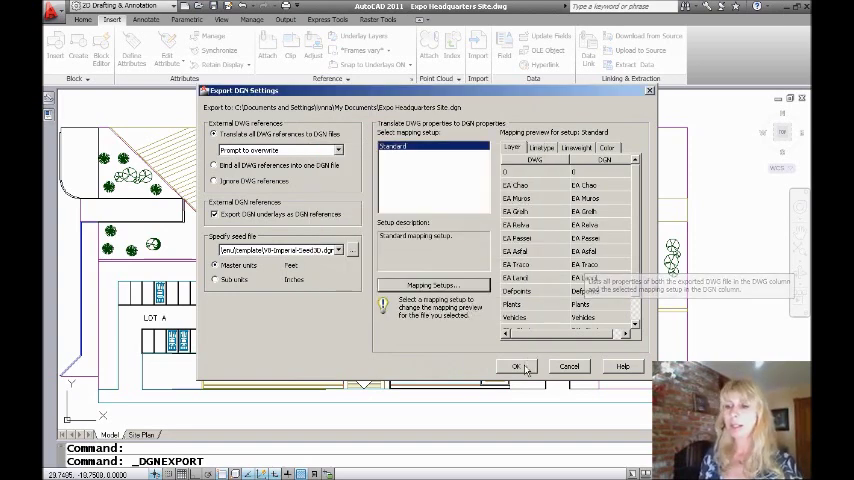
pyautogui.click(516, 366)
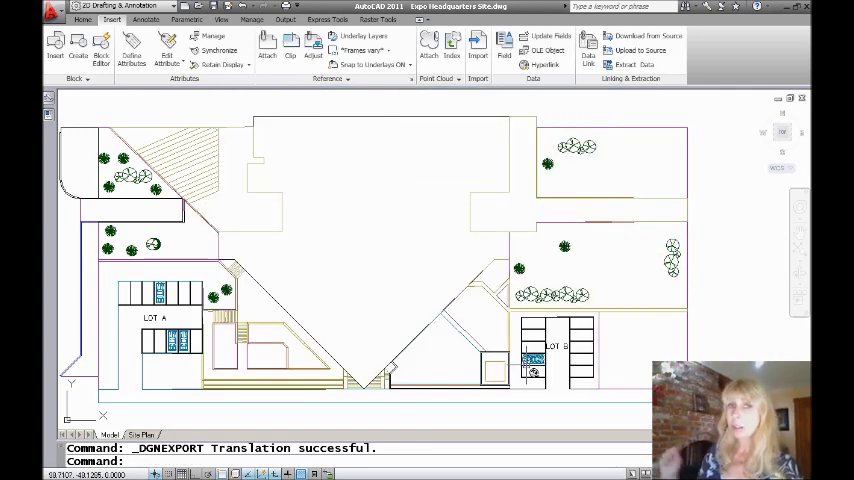